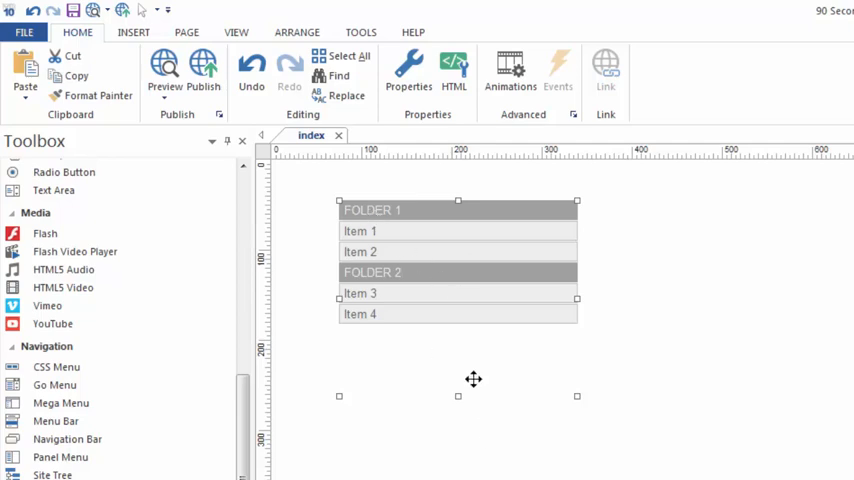
mouse_move(400, 212)
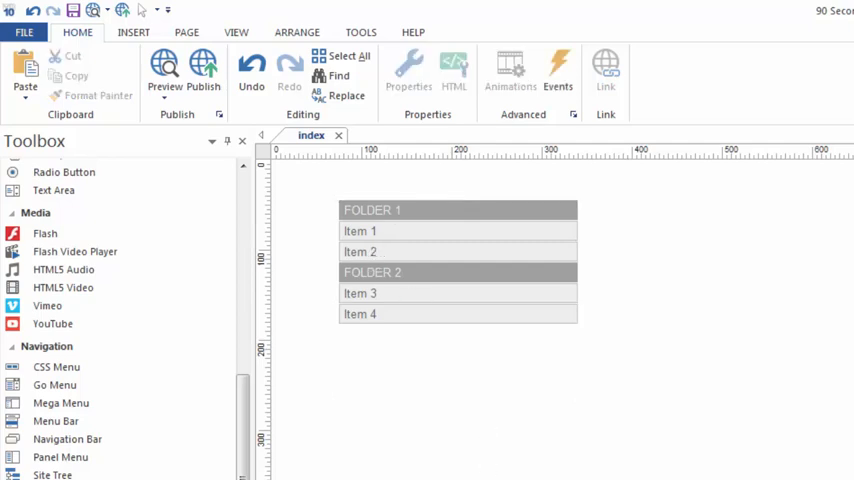
Step: Select the slide menu on the page to reach its item editor
left_click(164, 70)
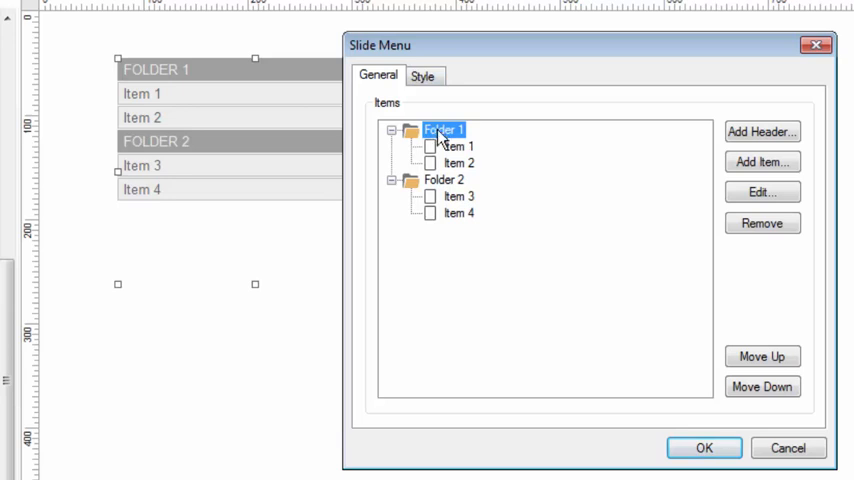
Step: Rename the slide menu's first folder to Sports
left_click(762, 192)
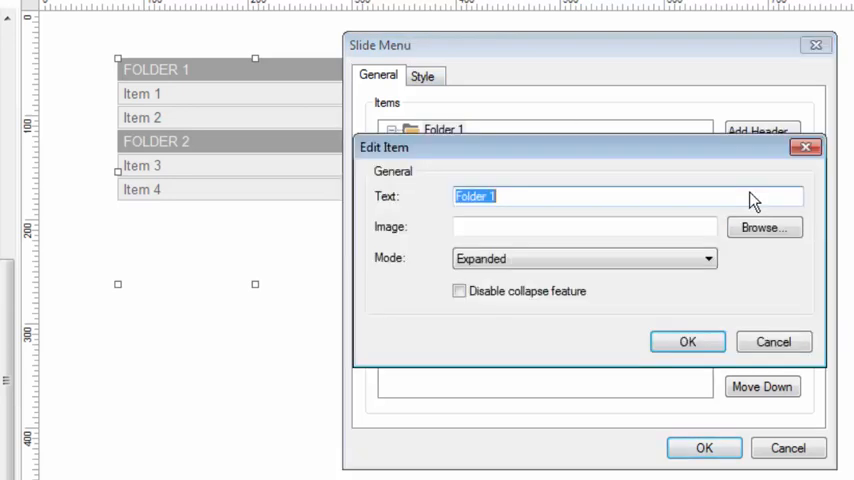
type("S")
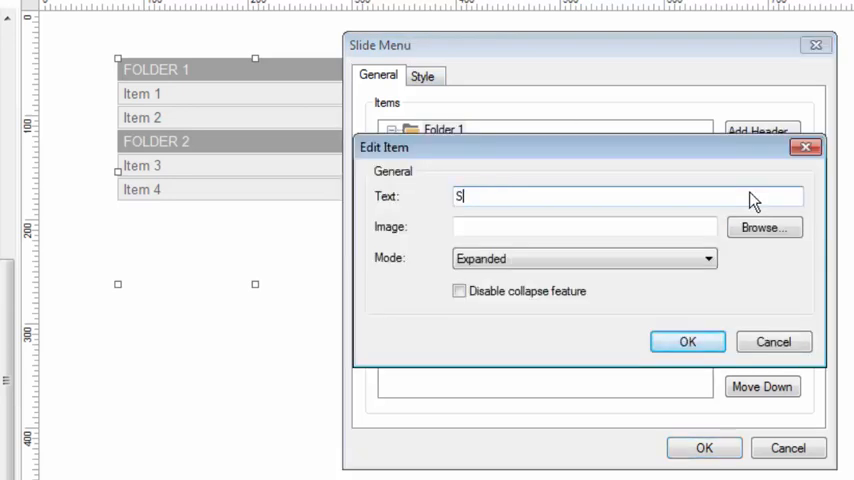
left_click(688, 340)
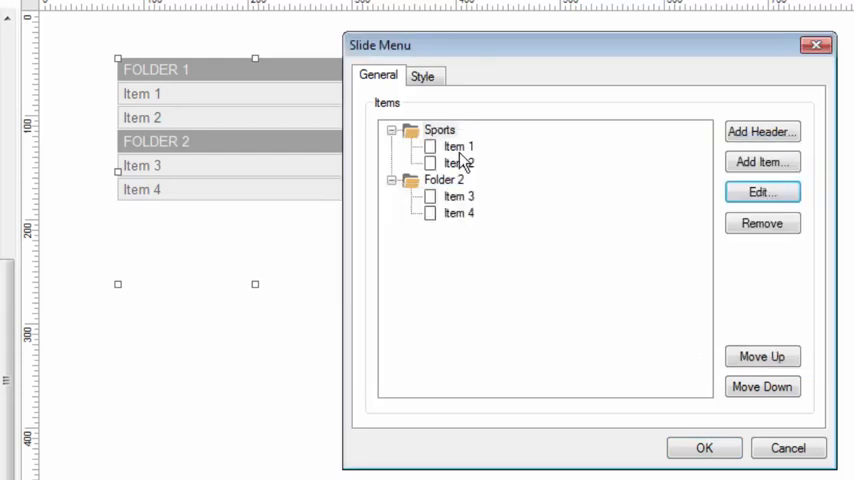
Step: Rename the first item under Sports to Volleyball and review its settings
left_click(458, 146)
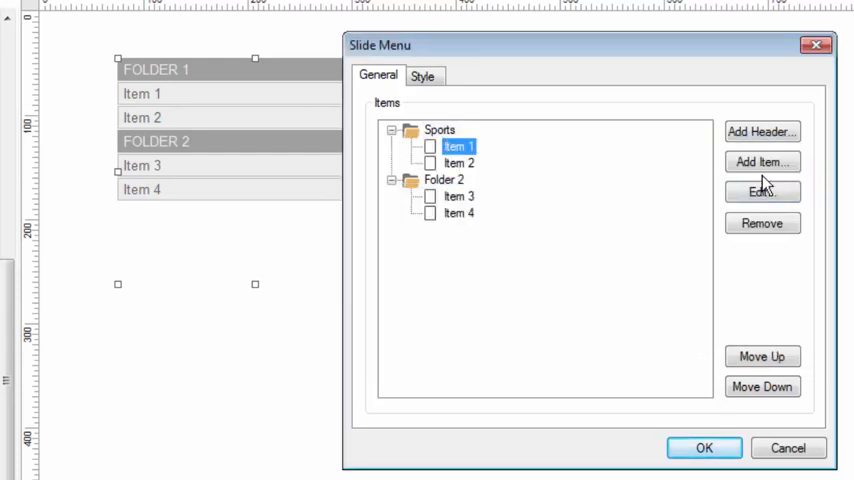
left_click(762, 192)
type("Volleyball")
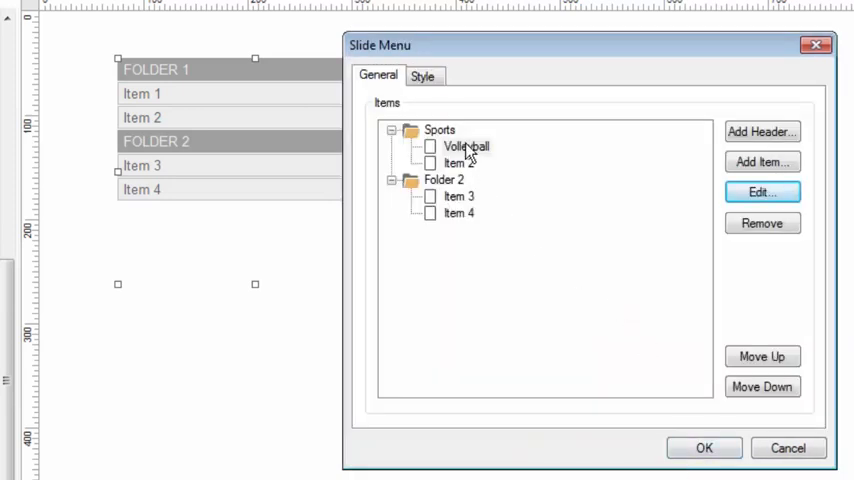
left_click(466, 146)
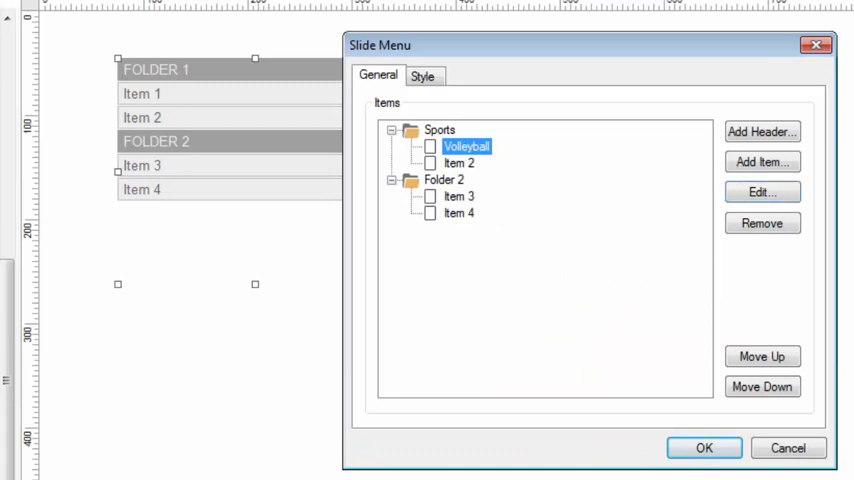
left_click(762, 192)
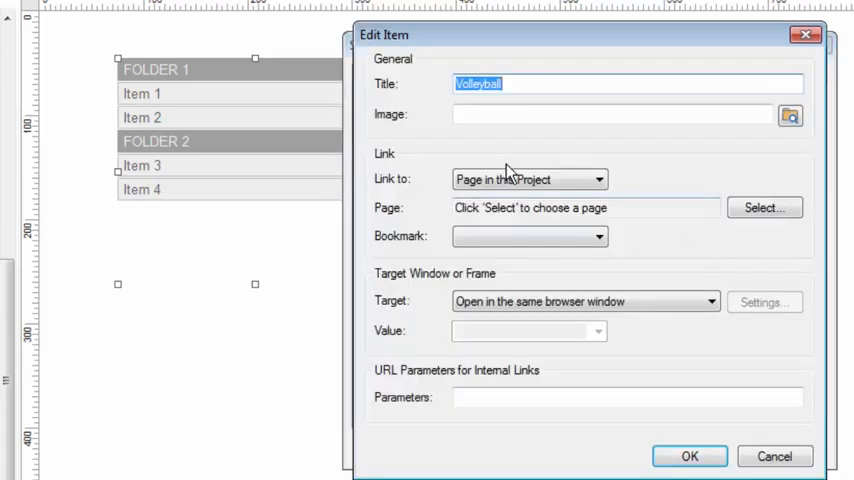
left_click(596, 180)
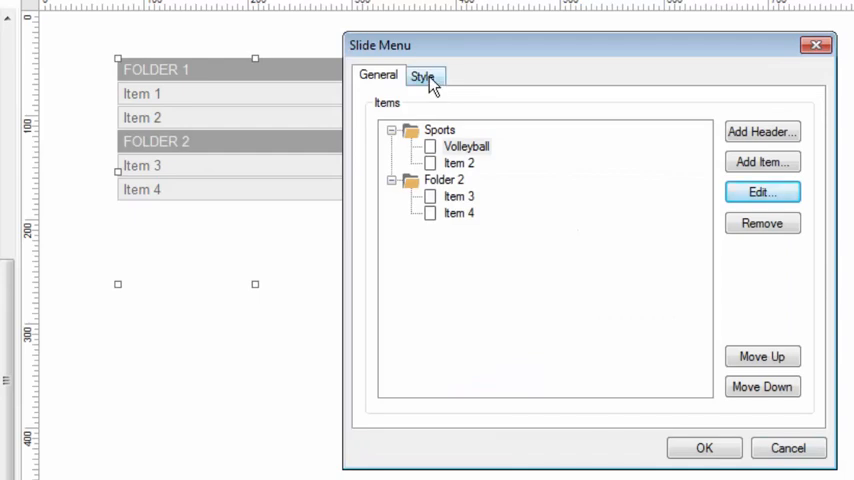
Step: Set the menu's Behaviour Animation to Slide and apply the settings
left_click(420, 76)
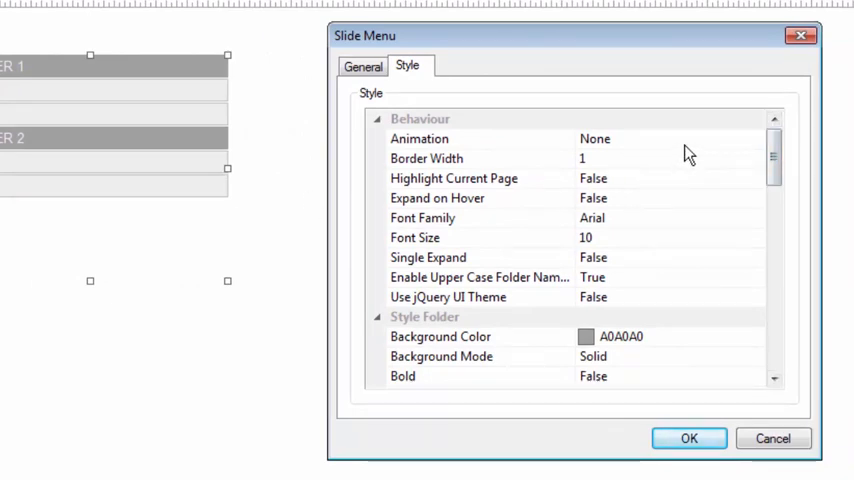
left_click(420, 138)
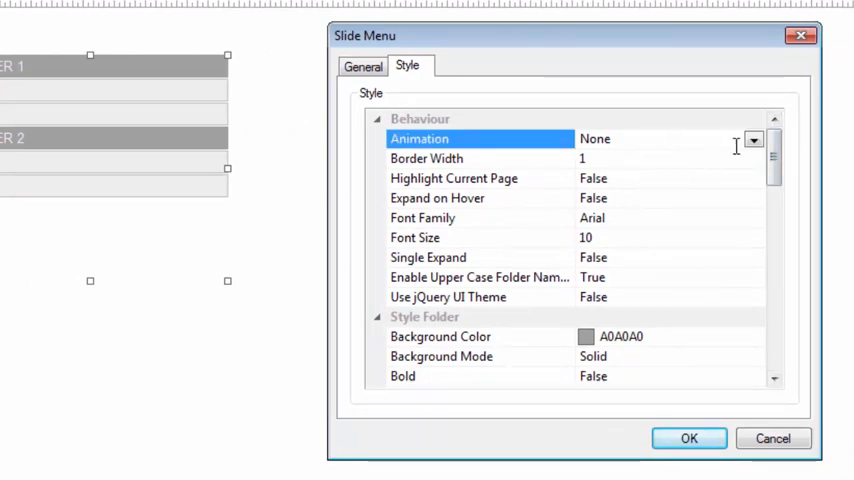
left_click(754, 140)
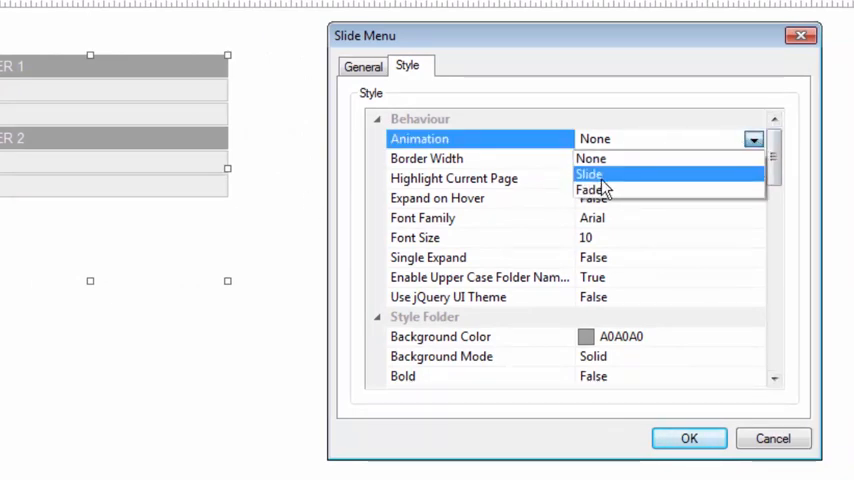
left_click(588, 174)
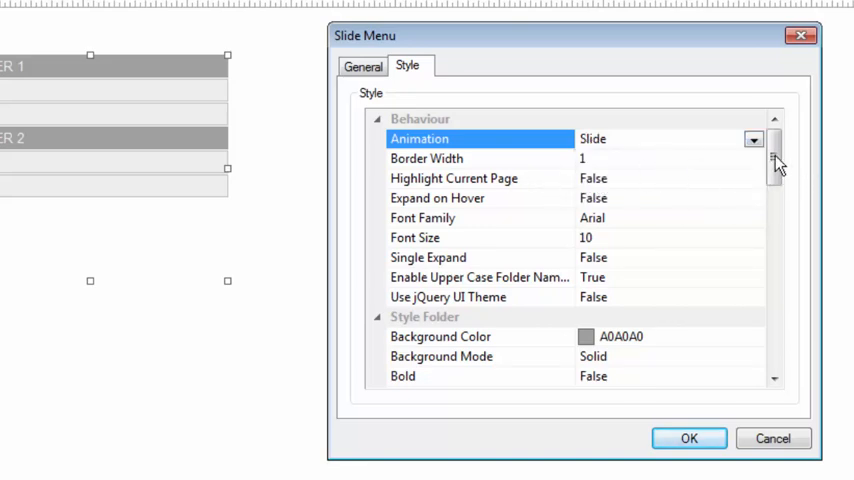
scroll("down", 3)
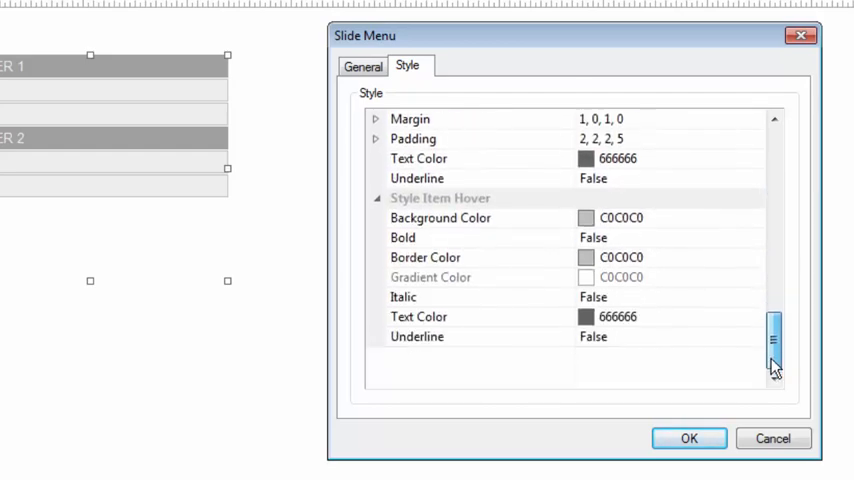
left_click(688, 438)
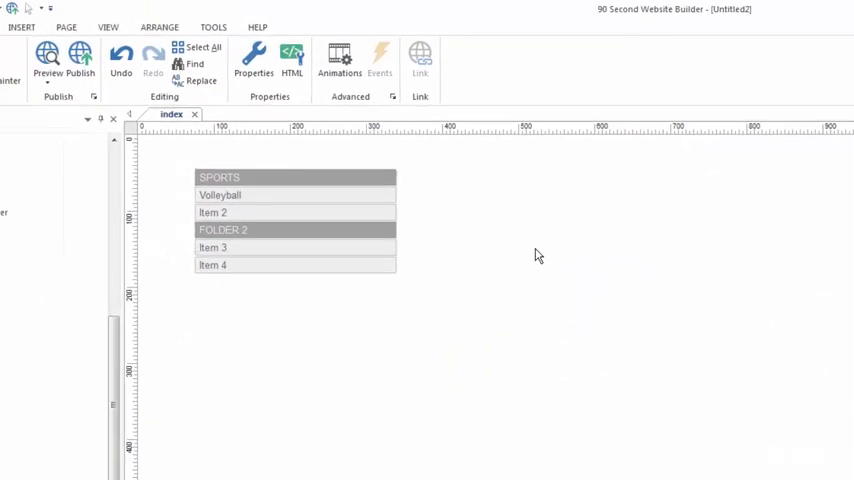
Step: Select the slide menu on the page to reopen its item editor
left_click(48, 60)
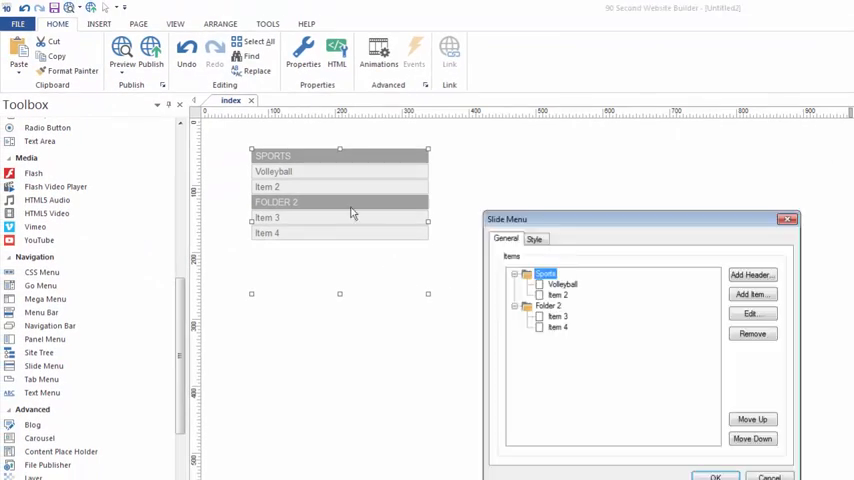
Step: Assign an image file from the Open dialog as the Volleyball item's icon
left_click(562, 284)
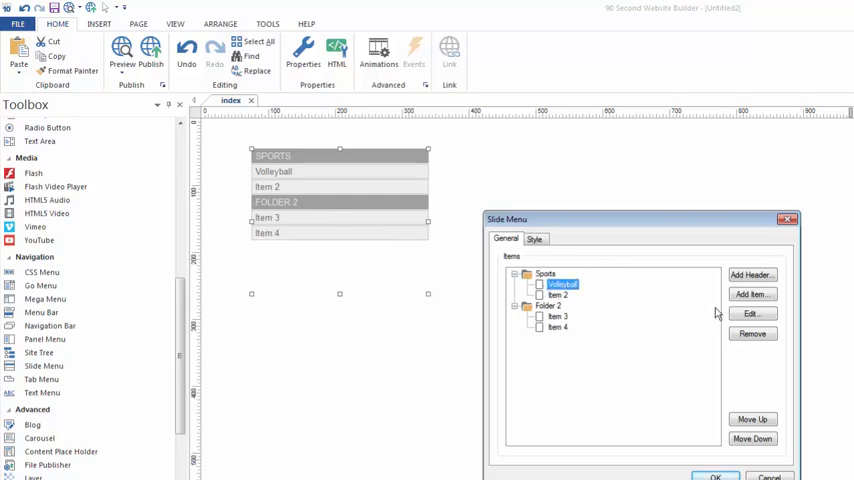
left_click(752, 312)
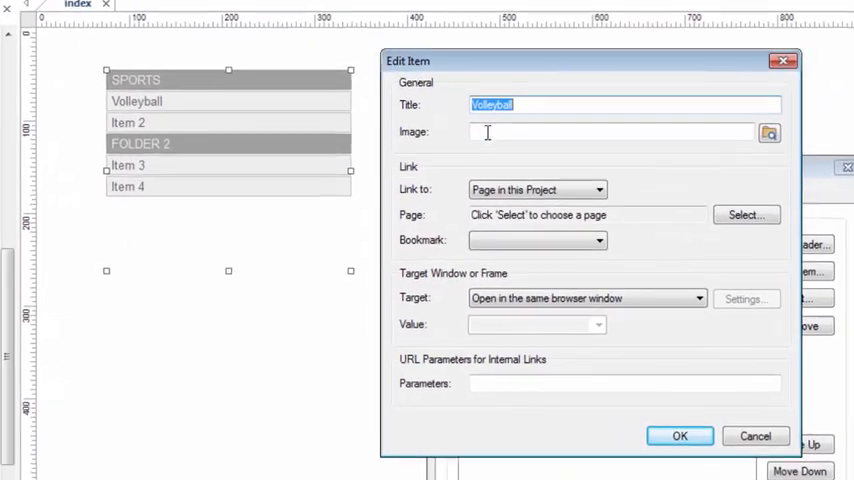
left_click(768, 132)
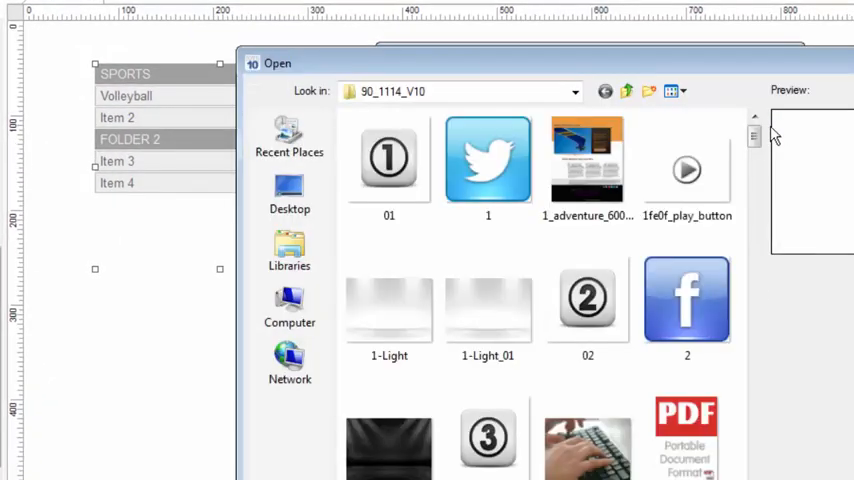
scroll("down", 3)
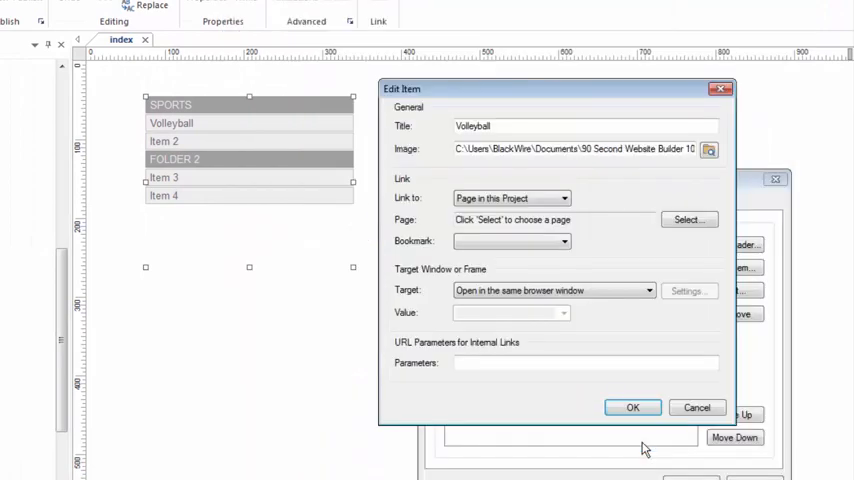
left_click(632, 408)
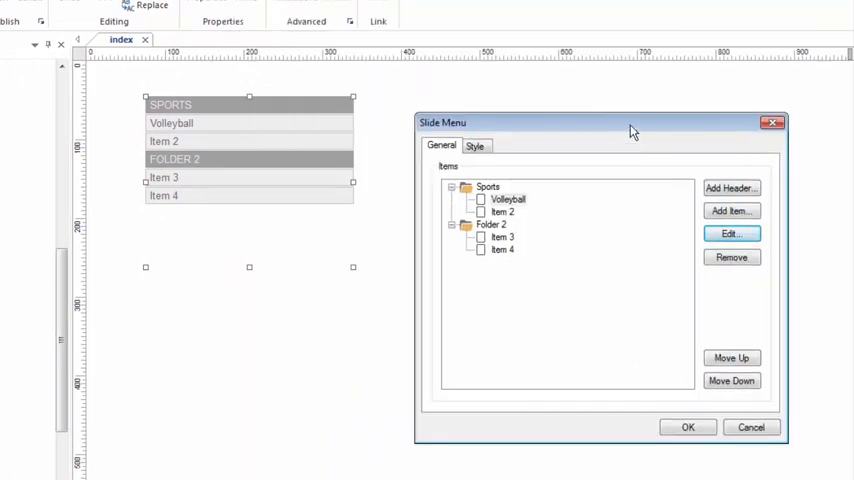
Step: Apply the menu changes so Volleyball shows its icon on the page
left_click(688, 428)
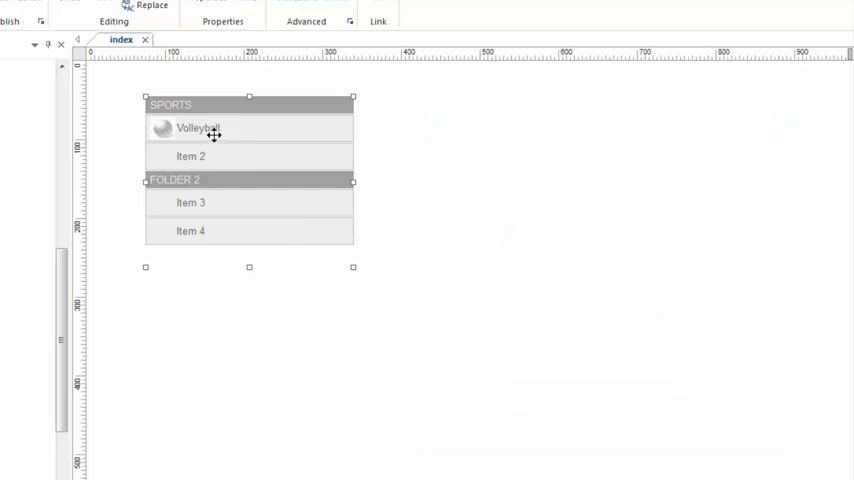
mouse_move(104, 116)
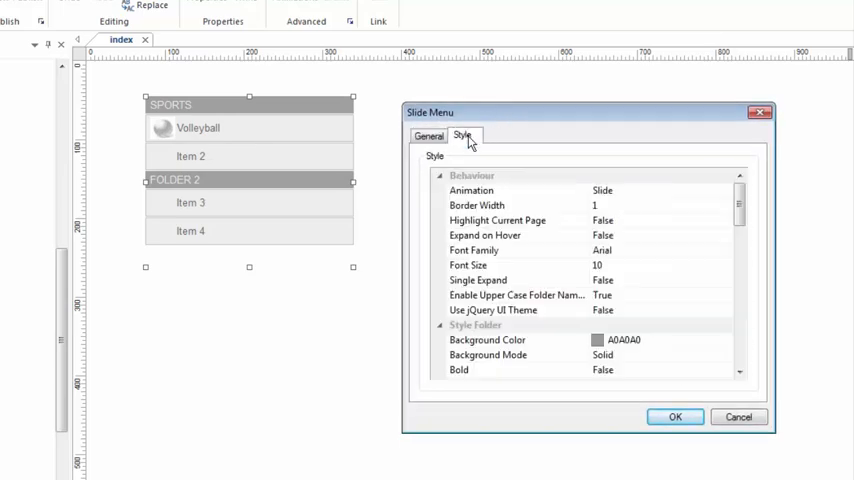
Step: Set the Style Item Background Color to white (FFFFFF) and apply the style
scroll("down", 3)
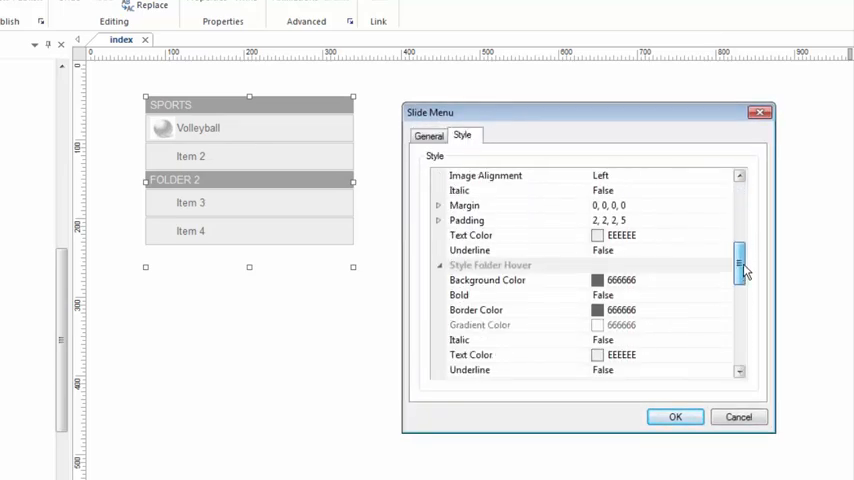
scroll("down", 3)
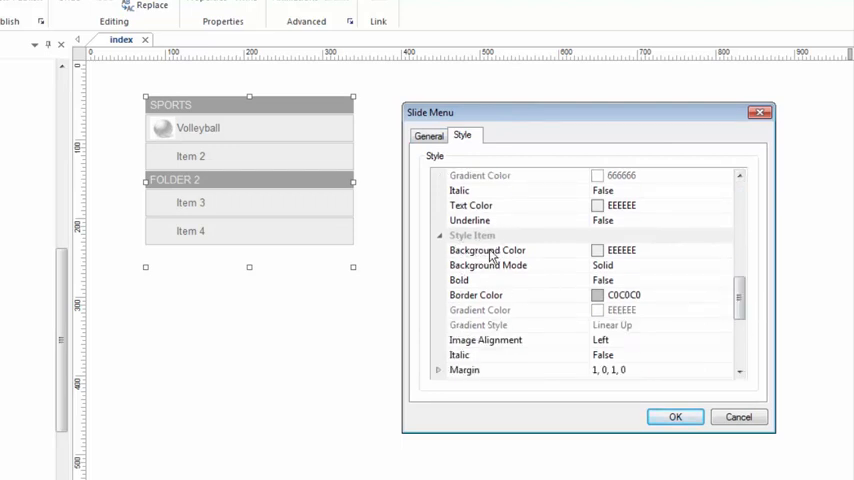
left_click(488, 250)
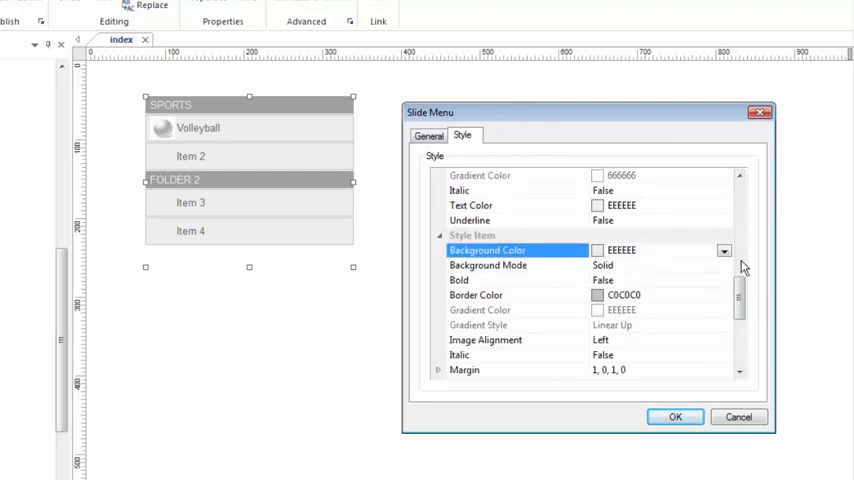
left_click(724, 250)
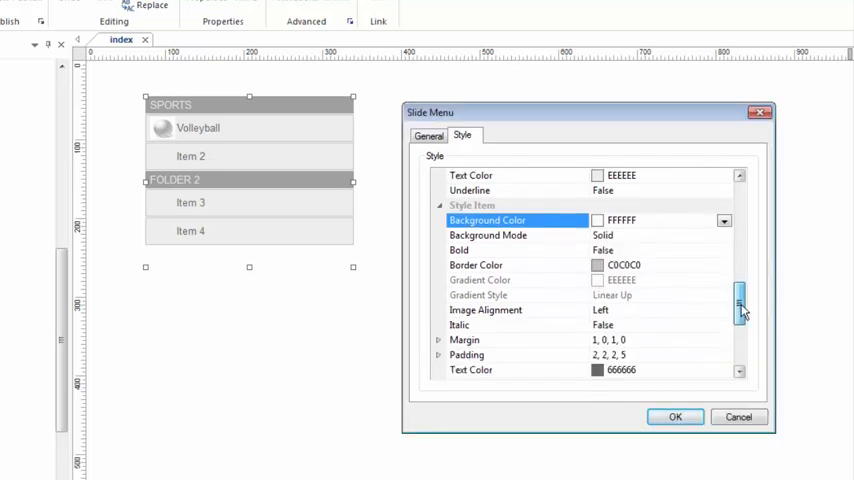
scroll("down", 3)
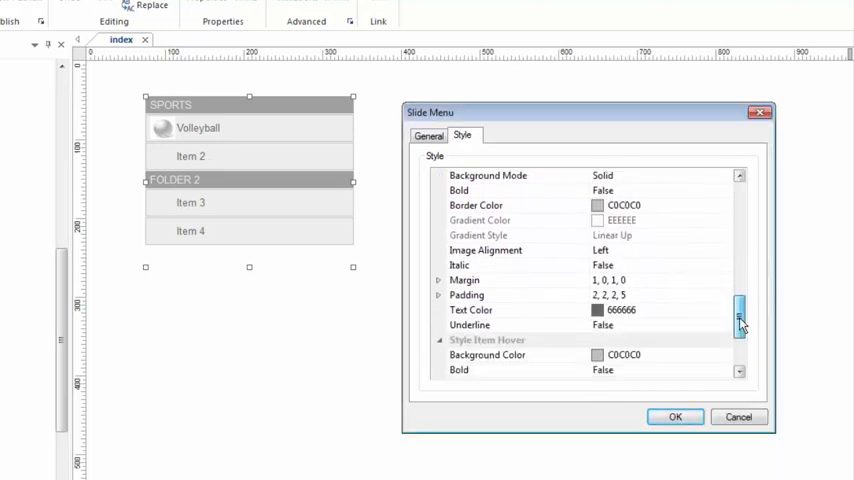
scroll("down", 3)
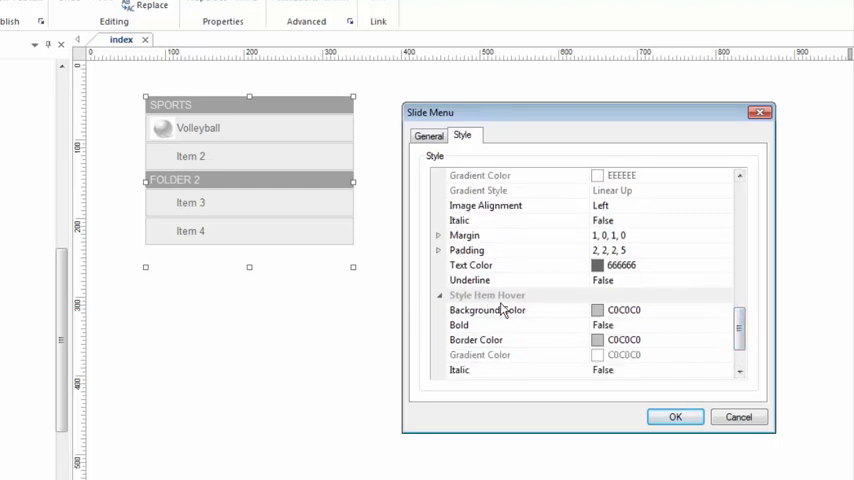
mouse_move(624, 360)
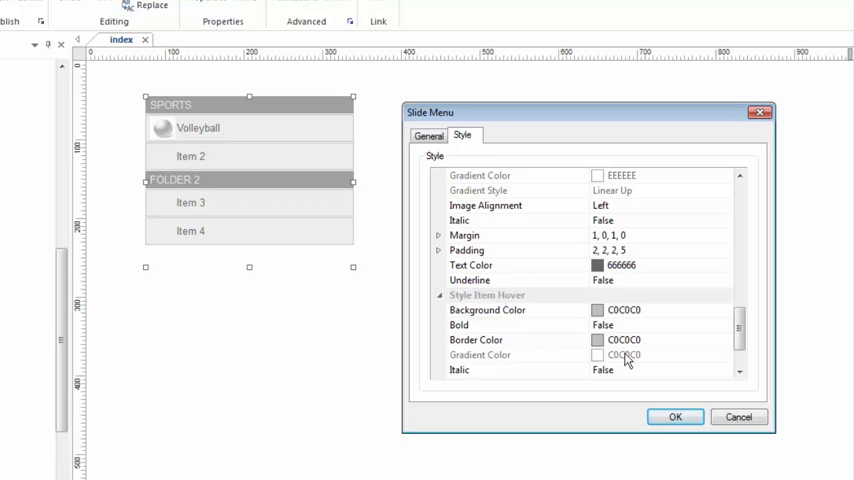
left_click(674, 416)
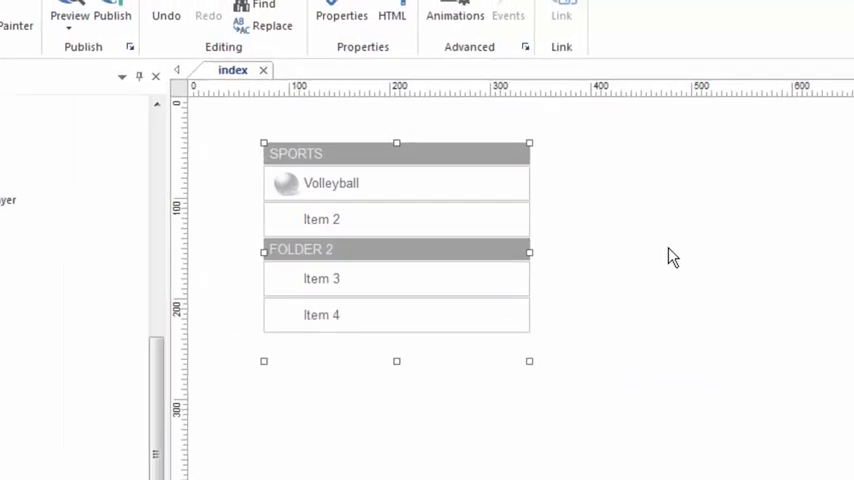
Step: Preview the page in Firefox to check the white menu items and hover behaviour
left_click(68, 16)
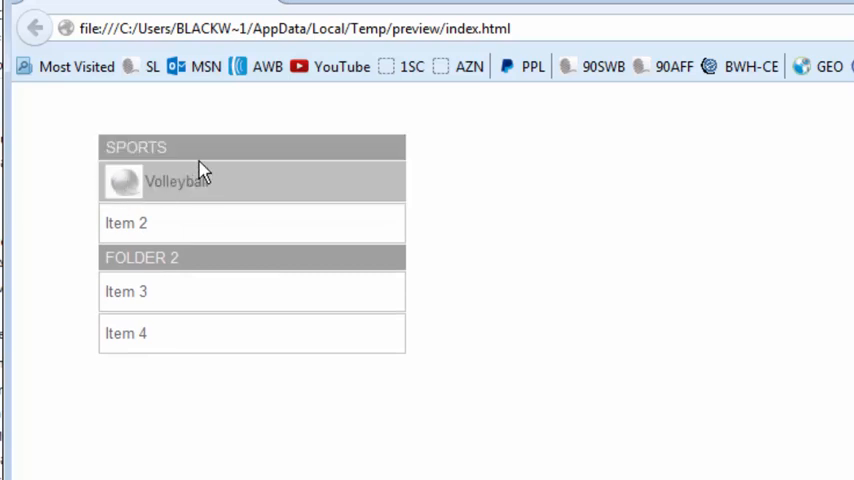
mouse_move(164, 204)
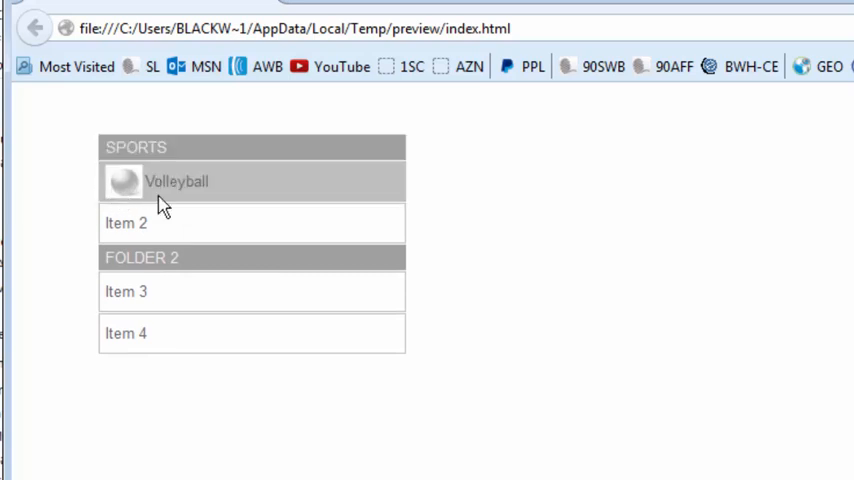
mouse_move(310, 208)
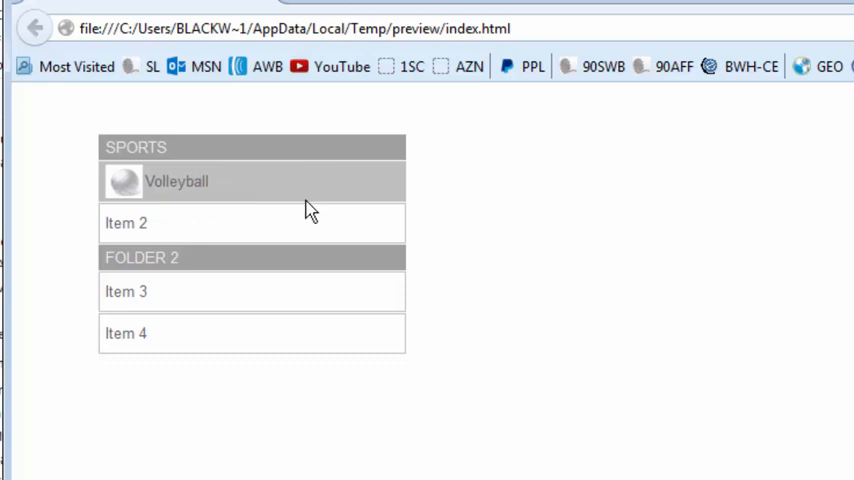
mouse_move(376, 438)
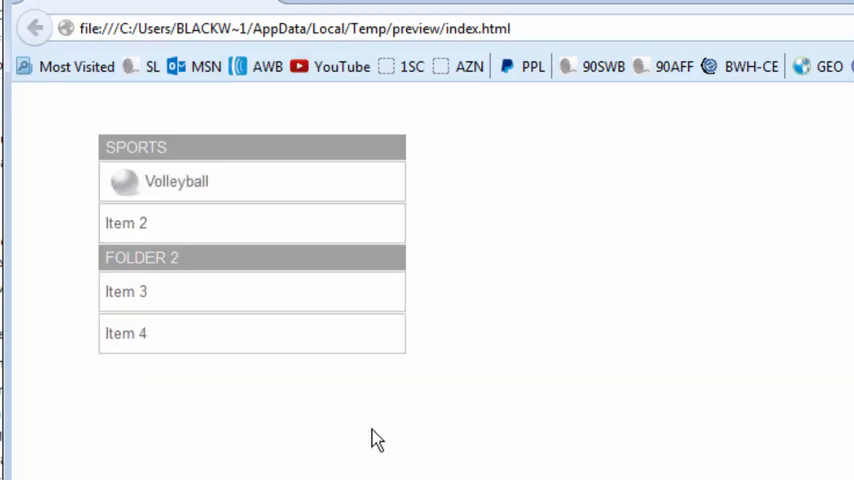
mouse_move(136, 180)
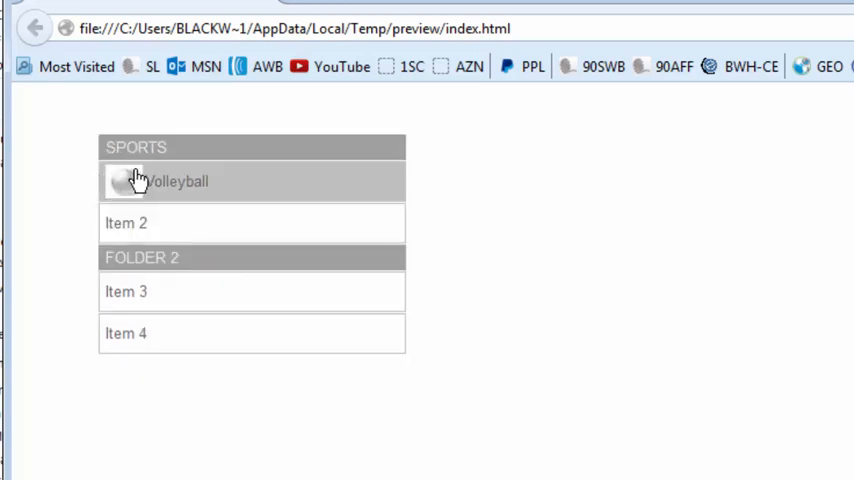
mouse_move(224, 216)
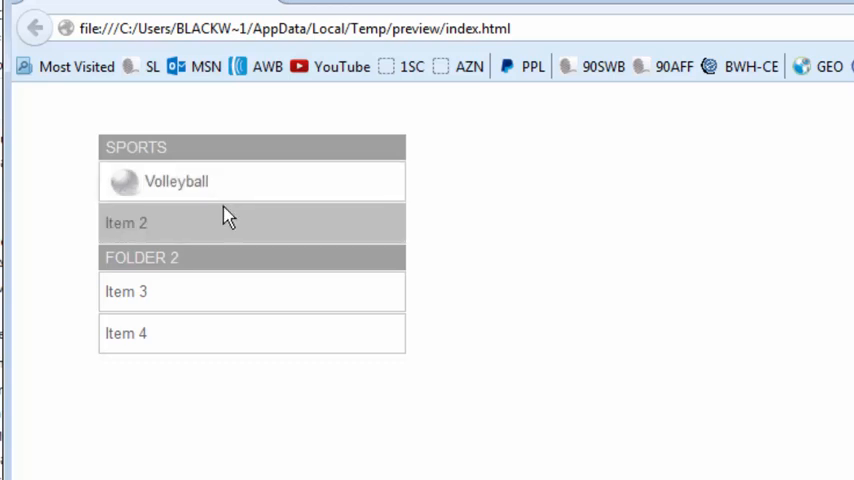
mouse_move(616, 230)
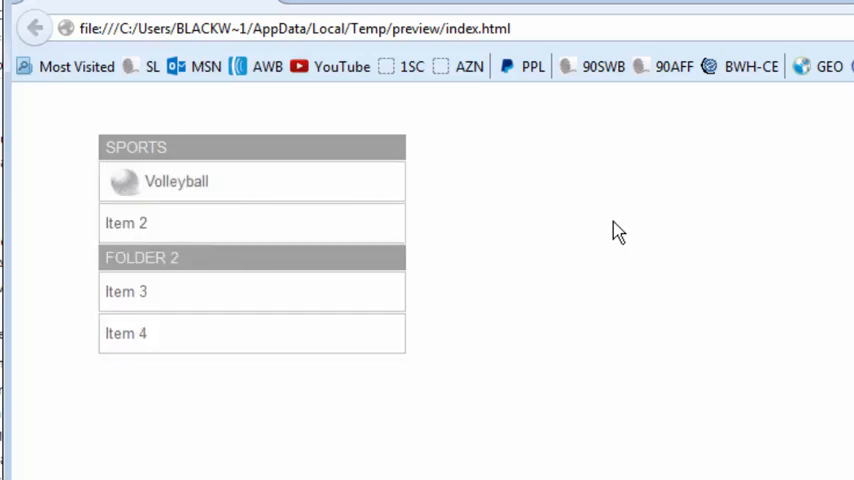
mouse_move(804, 270)
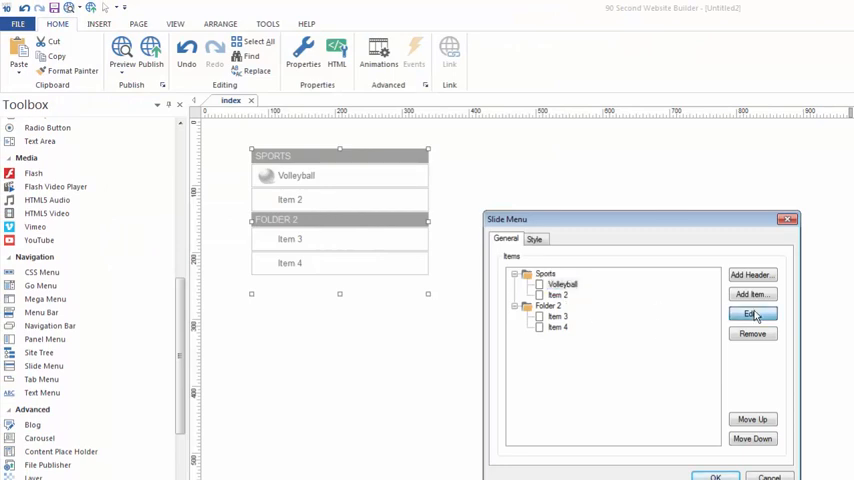
Step: Edit the Volleyball item and browse the Open dialog for the large '1' image
left_click(752, 314)
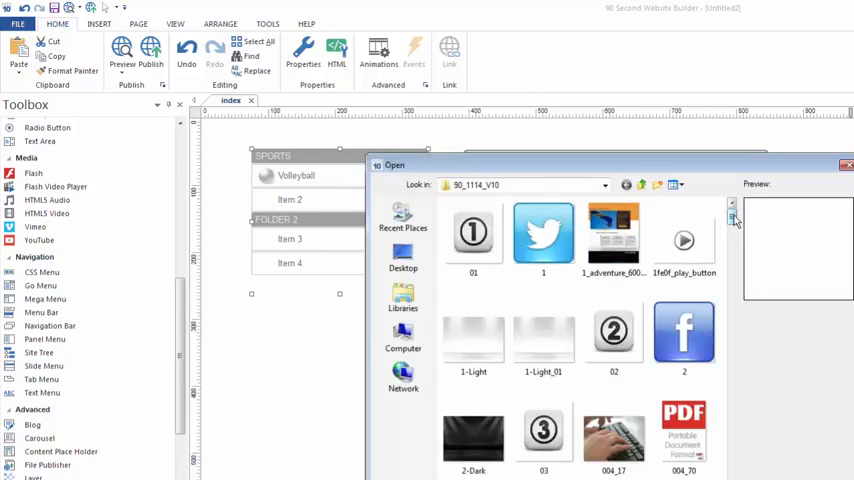
scroll("down", 3)
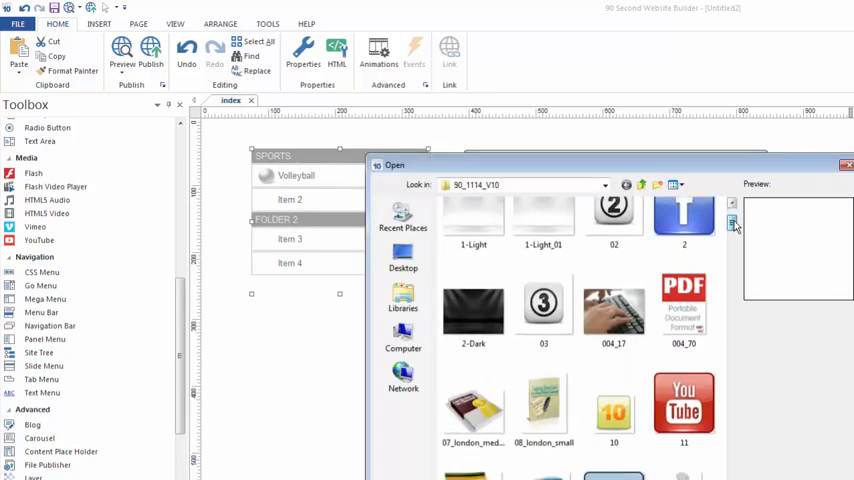
scroll("down", 3)
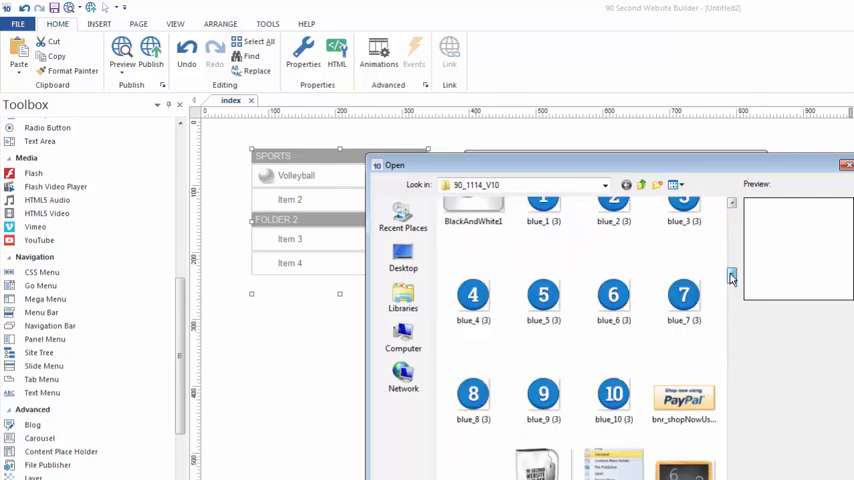
scroll("down", 3)
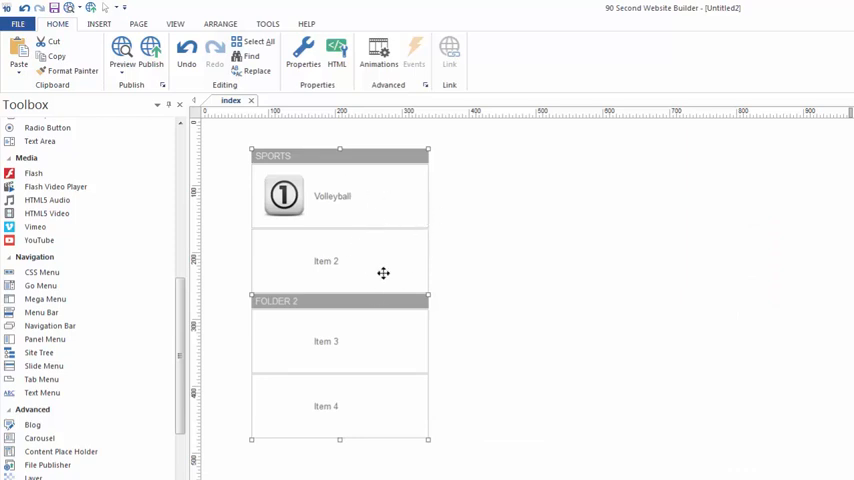
mouse_move(412, 200)
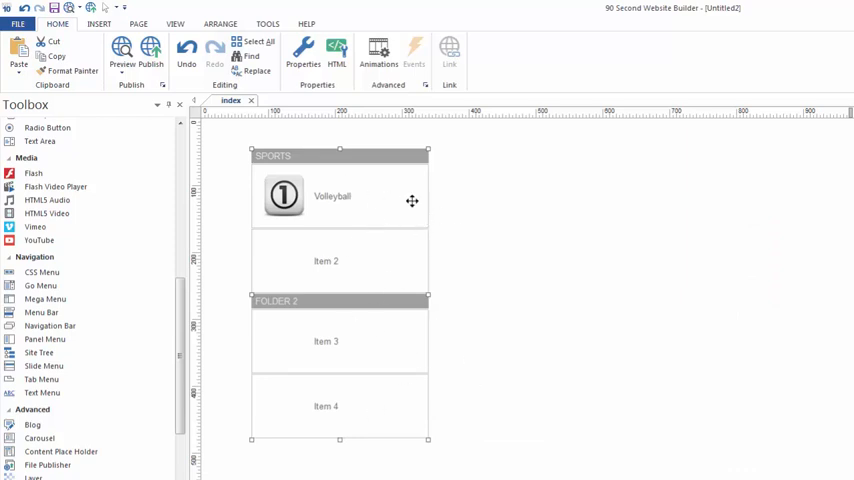
mouse_move(304, 190)
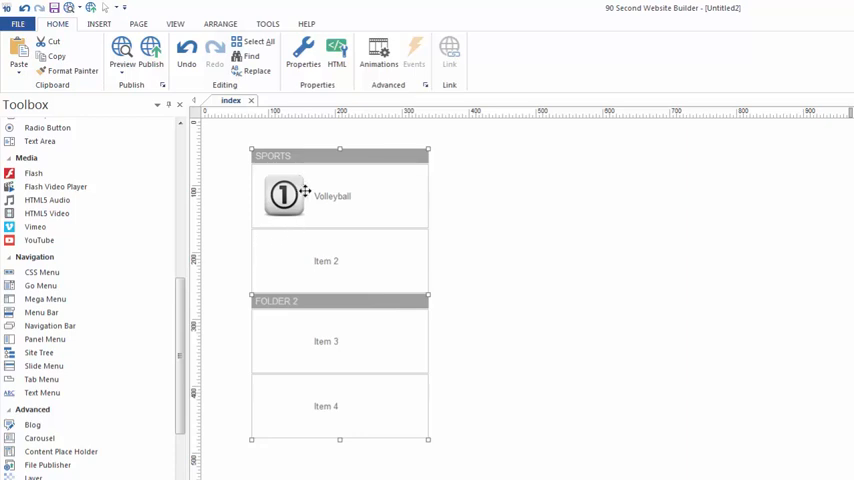
mouse_move(548, 268)
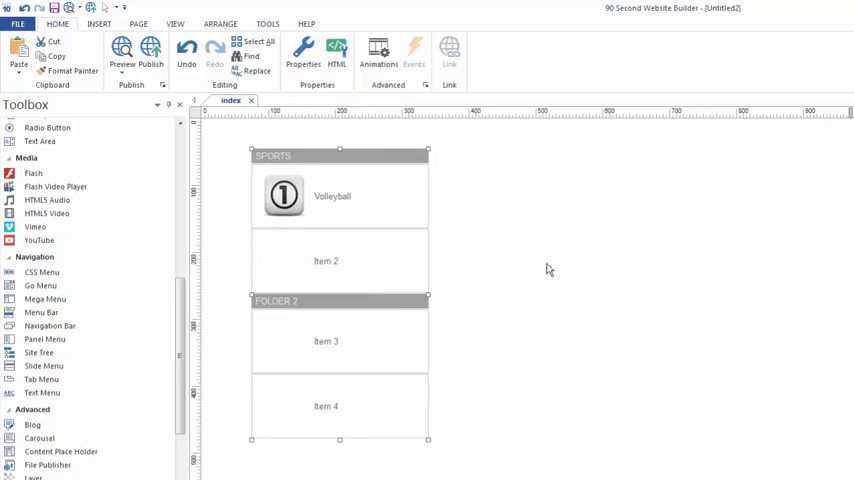
left_click(548, 264)
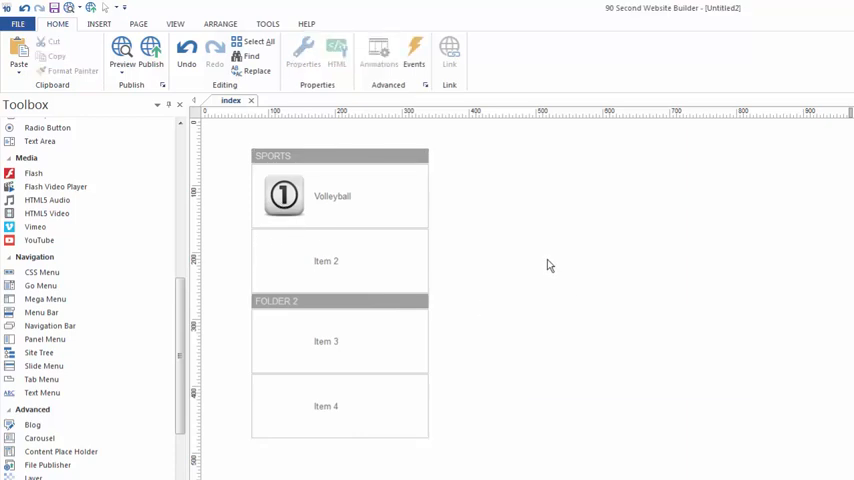
Step: Preview in Firefox, collapse the Sports folder, then close the browser preview
left_click(122, 56)
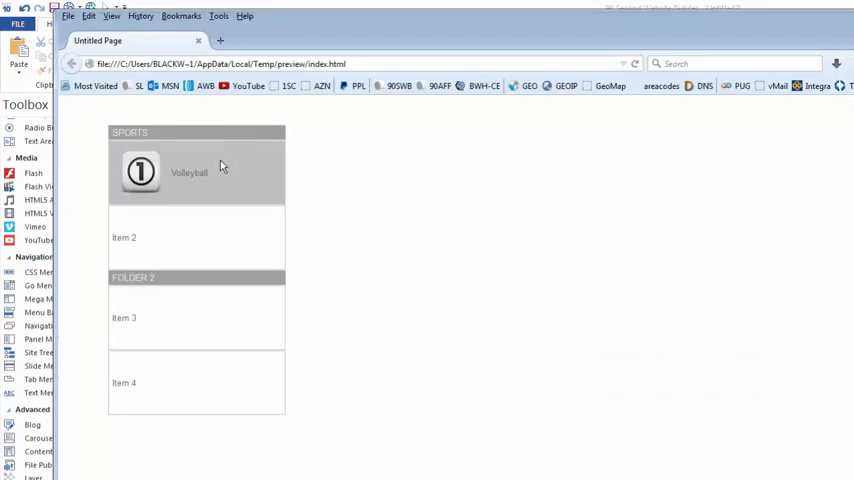
left_click(196, 132)
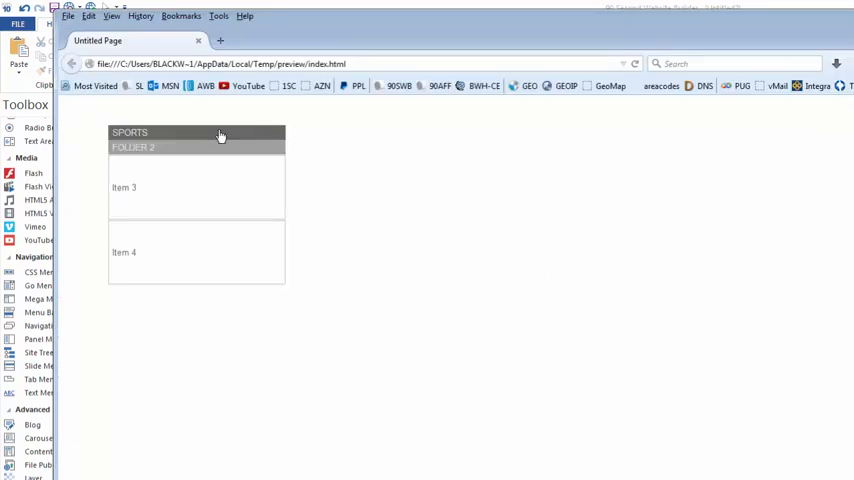
left_click(220, 136)
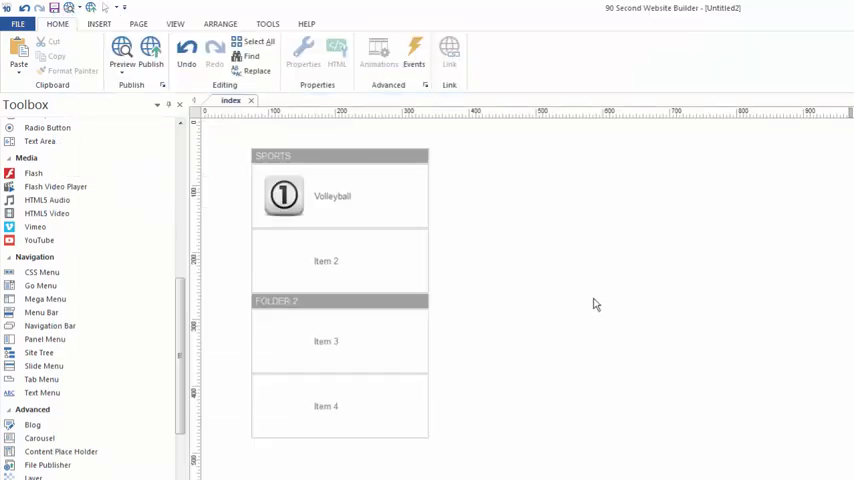
mouse_move(604, 302)
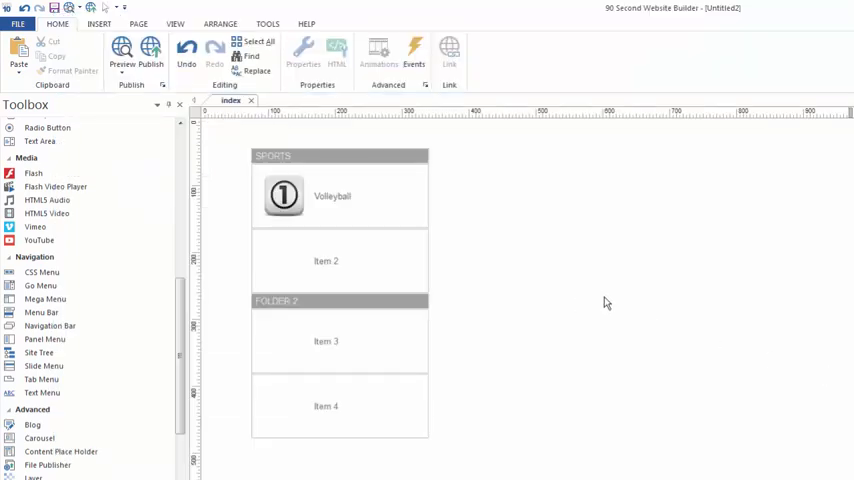